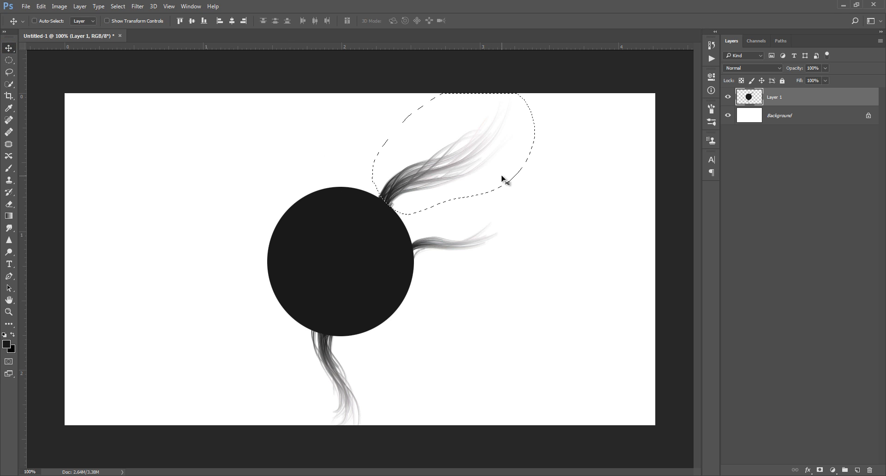
# Select the wispy hair strand curling off the upper right of the black circle with the Lasso.
pyautogui.click(40, 6)
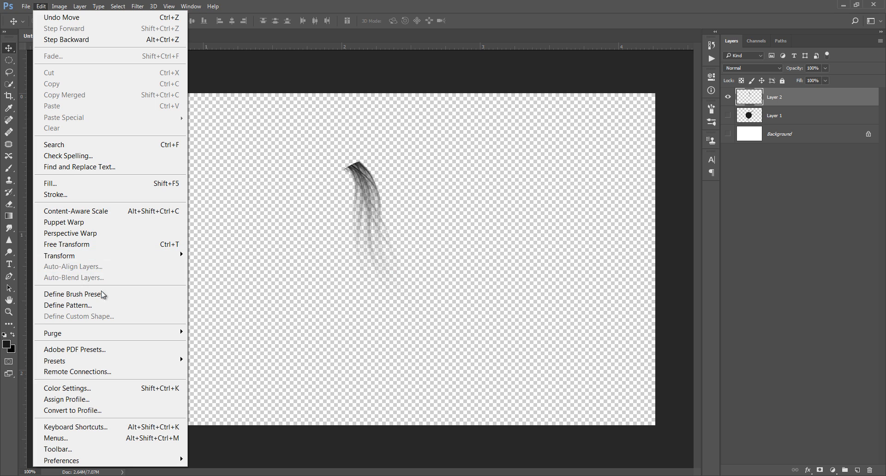